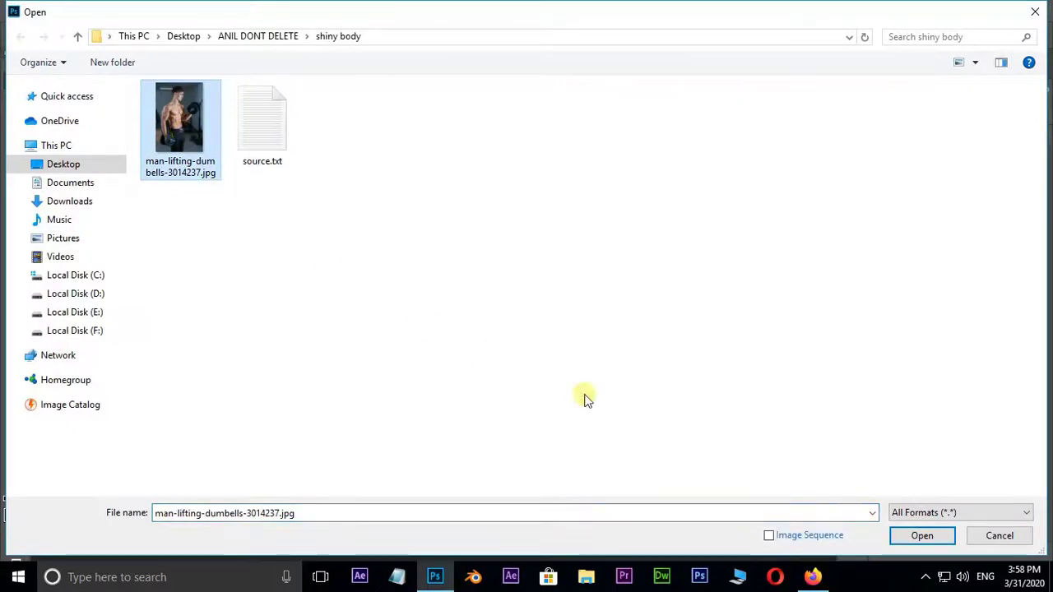
Open man-lifting-dumbells-3014237.jpg, the shirtless man lifting a dumbbell
click(921, 535)
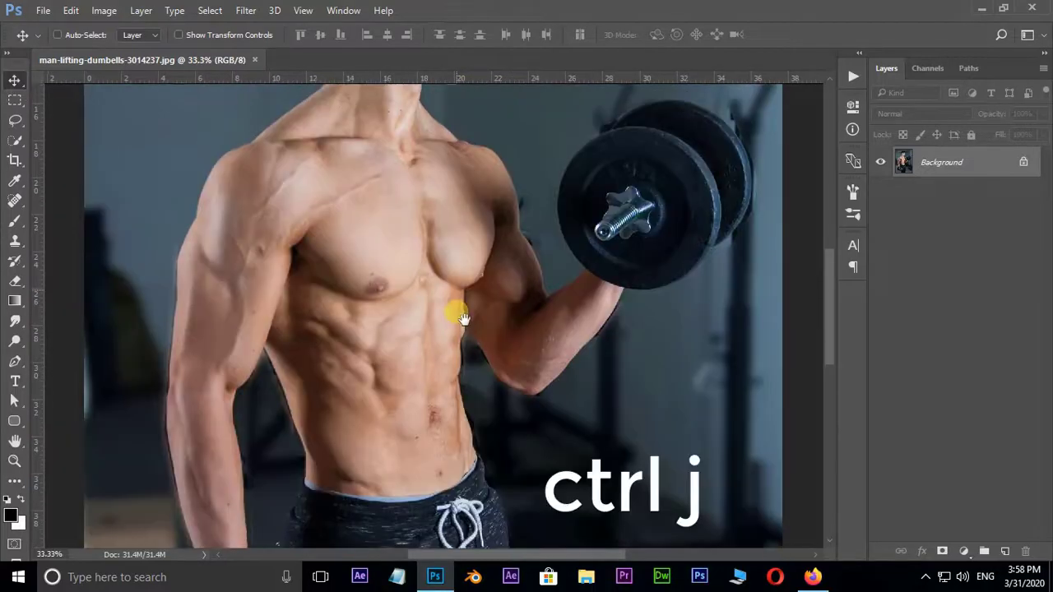
Duplicate the Background layer with Ctrl+J to create Layer 1
key(ctrl+j)
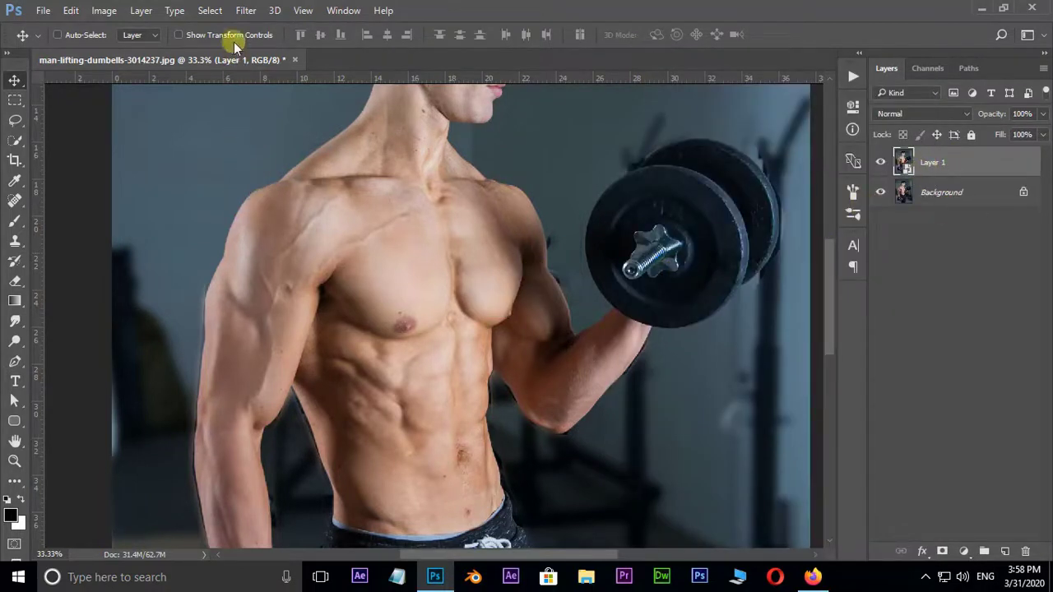
Add a Diffuse Glow filter in the Filter Gallery: graininess 0, glow 3, clear 15
click(245, 10)
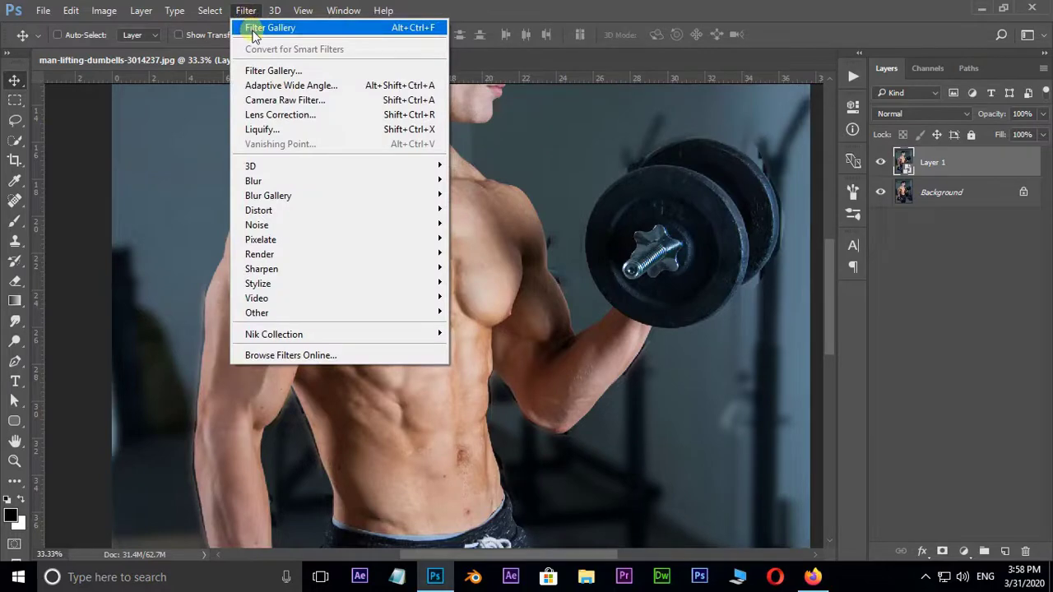
click(270, 27)
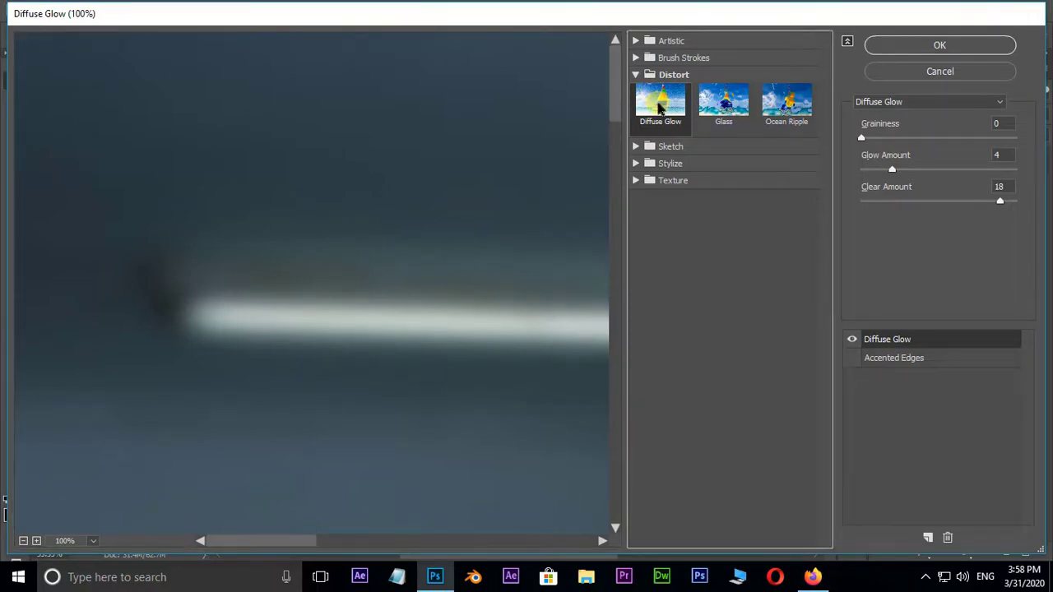
click(659, 100)
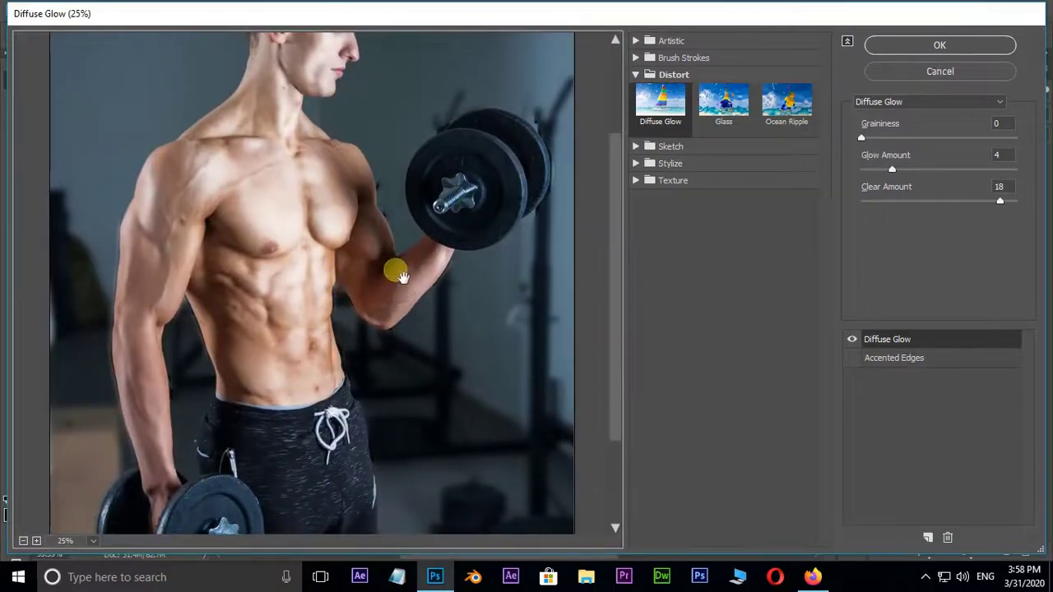
drag(892, 170, 884, 170)
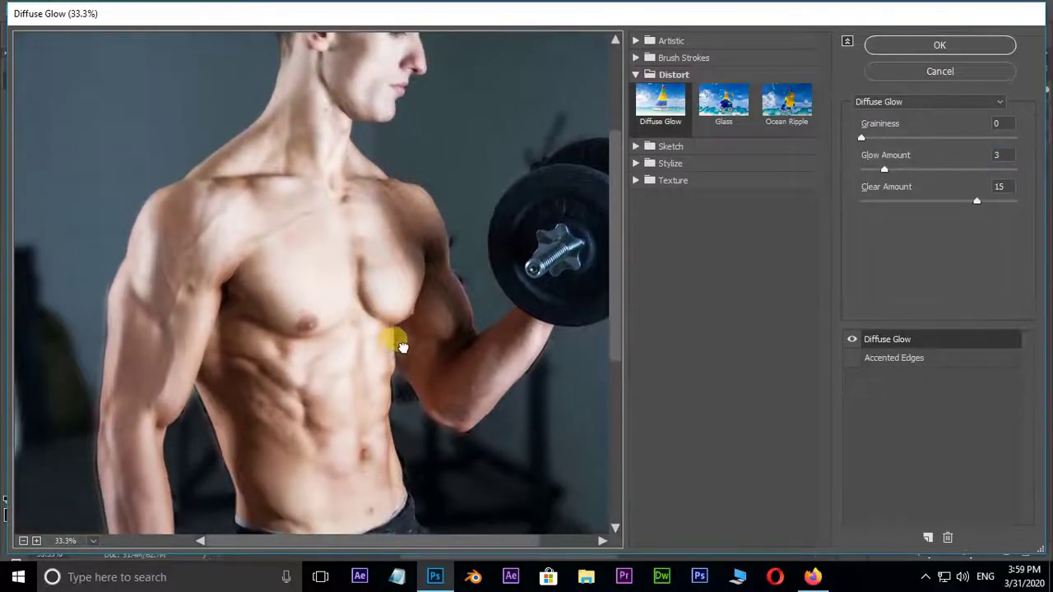
click(939, 45)
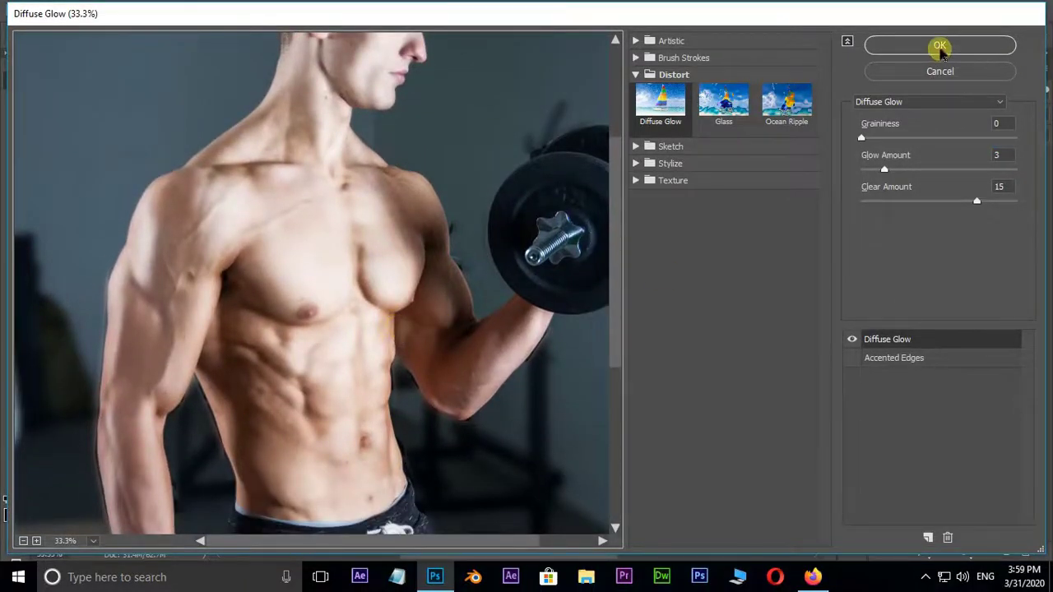
Confirm Diffuse Glow as a smart filter and add a white mask to Layer 1
click(940, 45)
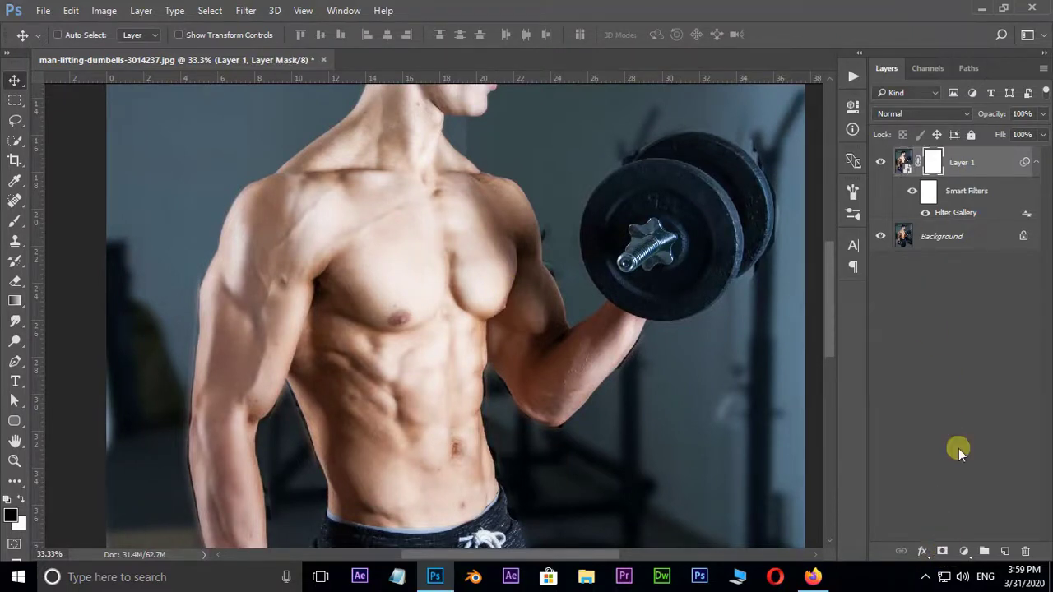
click(933, 161)
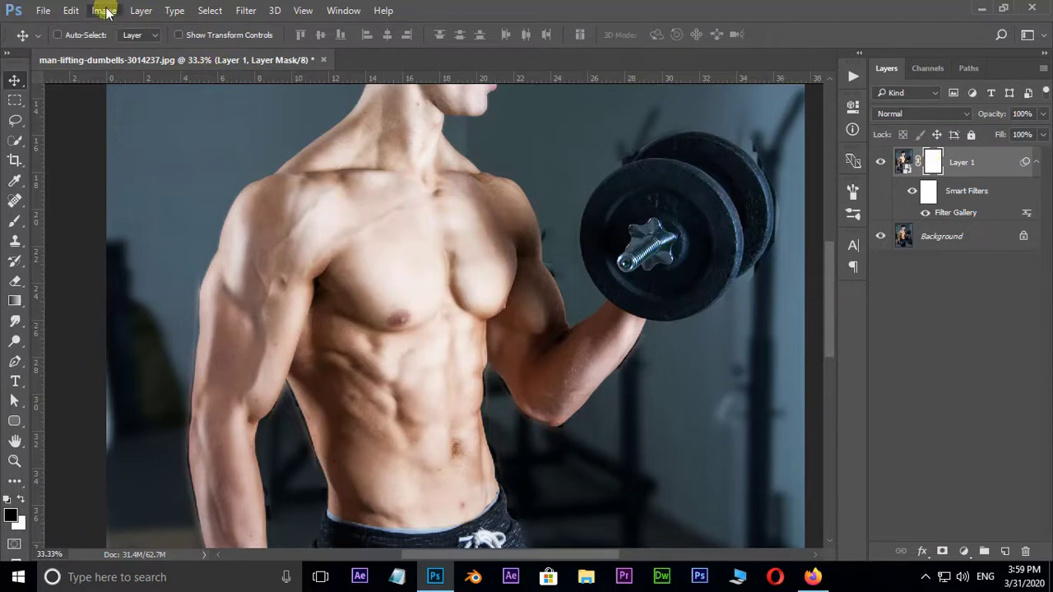
Use Image > Apply Image on Layer 1's mask and choose a blending mode
click(103, 9)
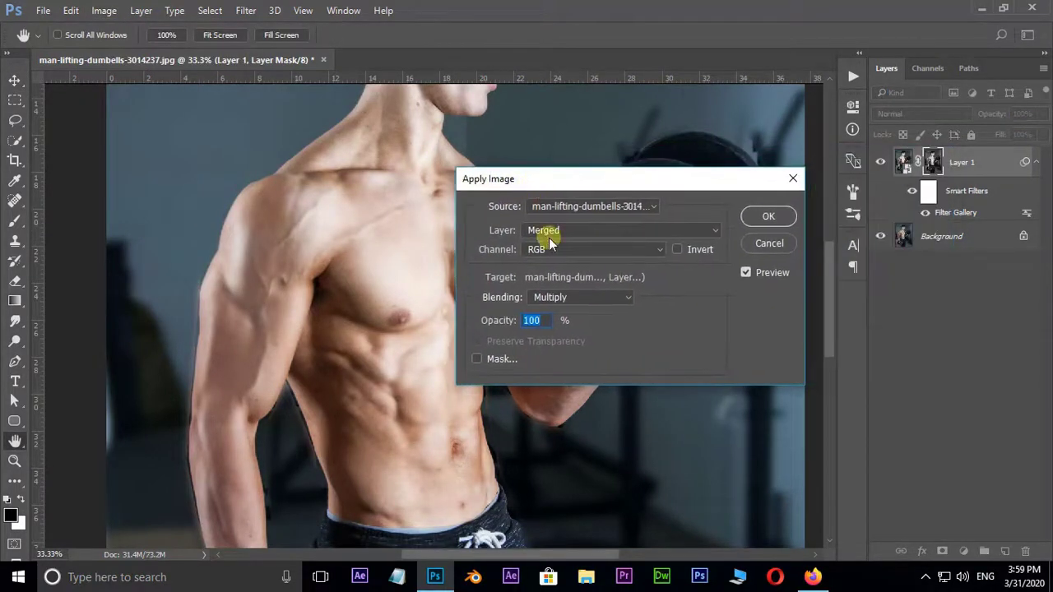
click(579, 296)
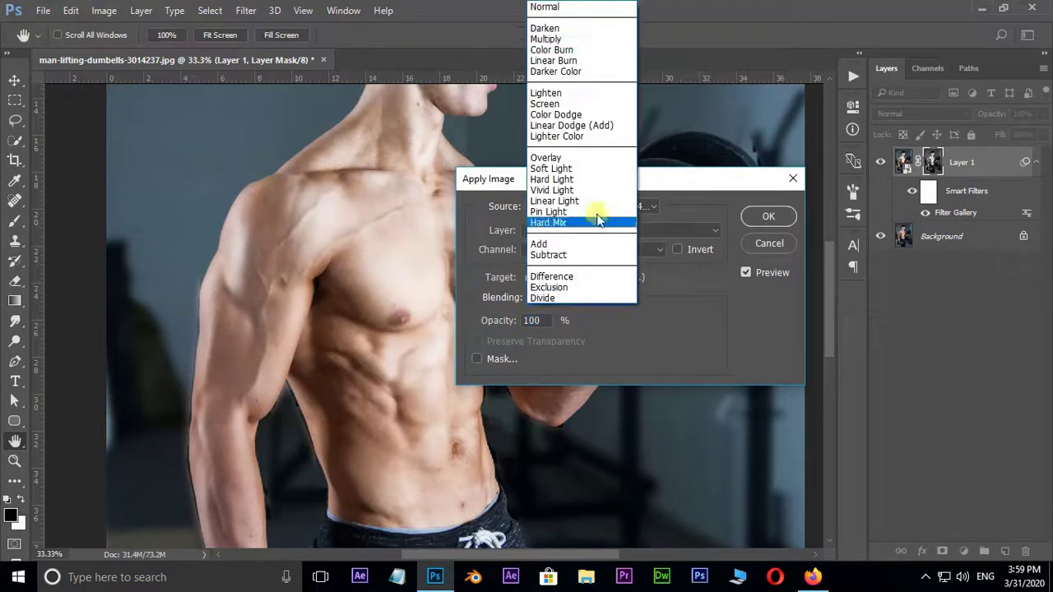
click(546, 39)
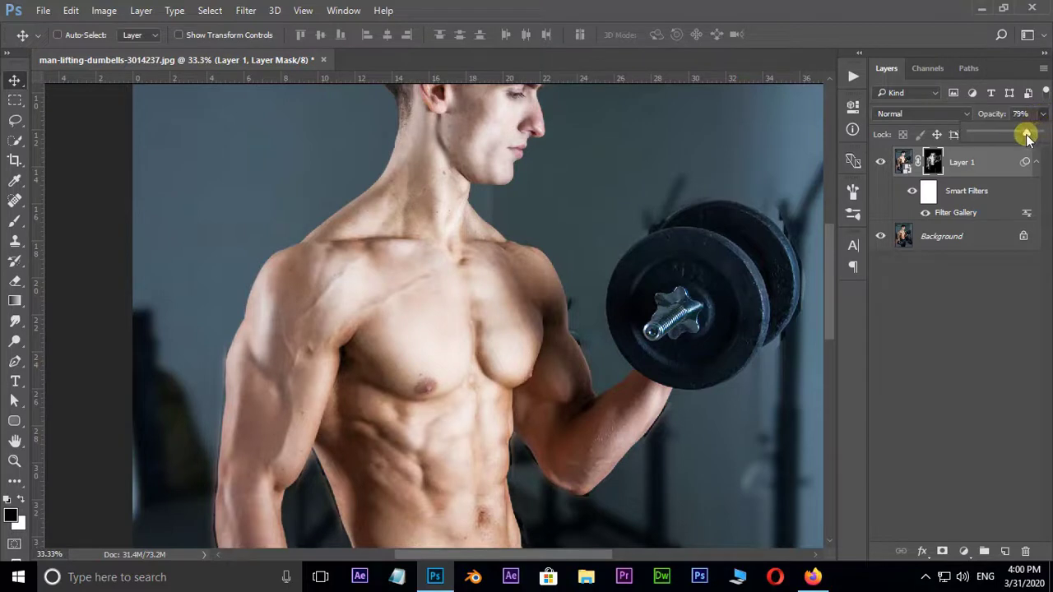
Adjust Layer 1's opacity slider until it settles at 62%
drag(1026, 134, 1006, 134)
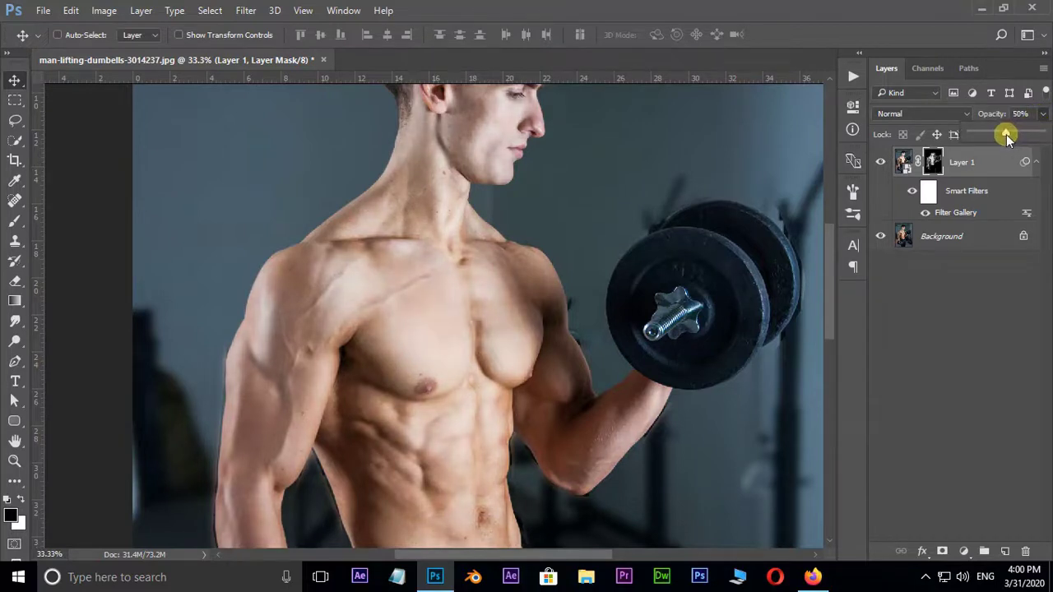
drag(1004, 134, 1014, 134)
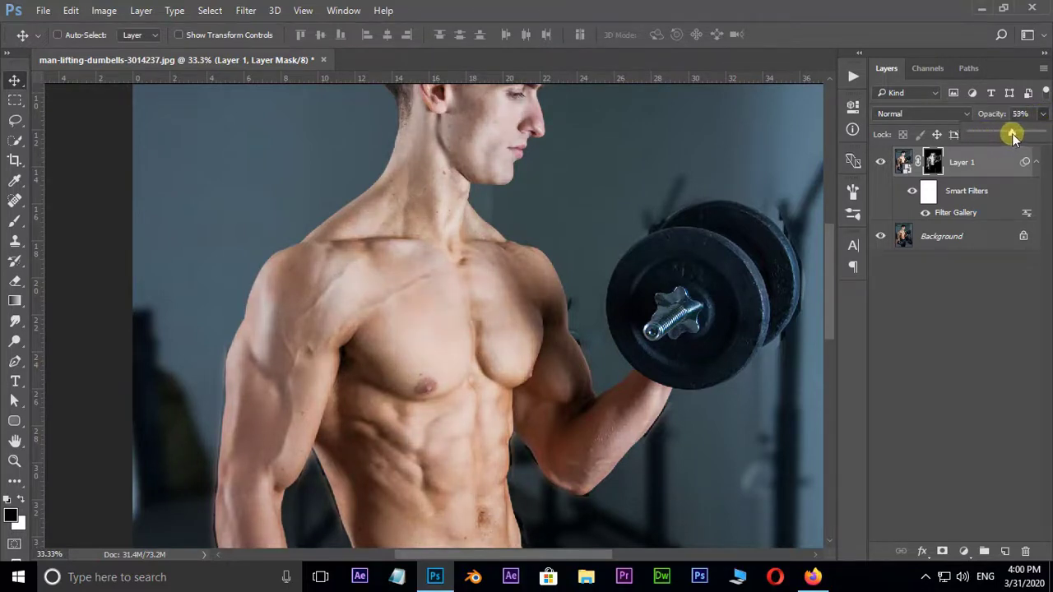
drag(1010, 133, 1014, 133)
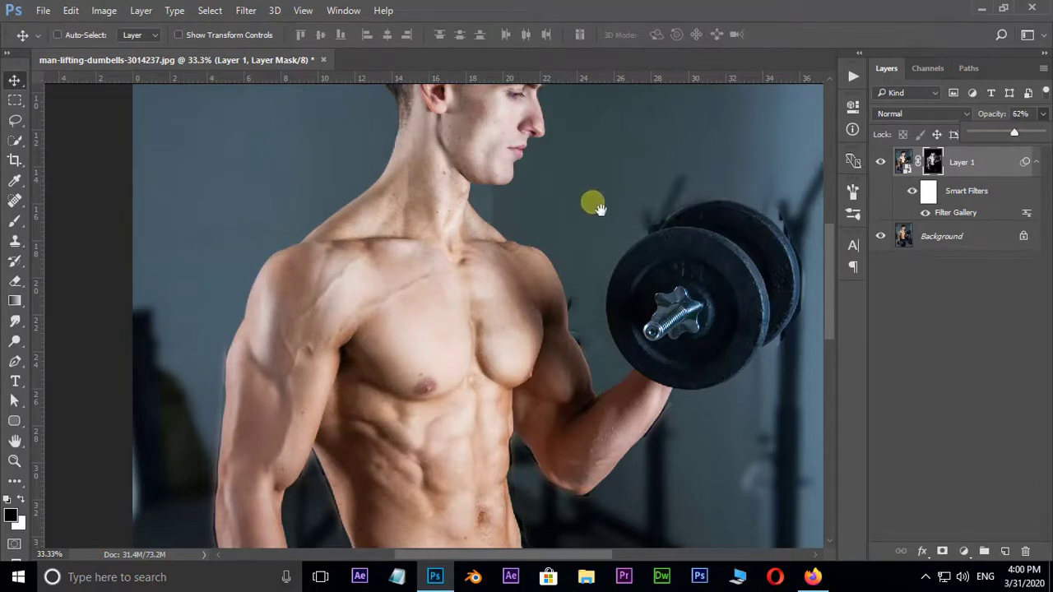